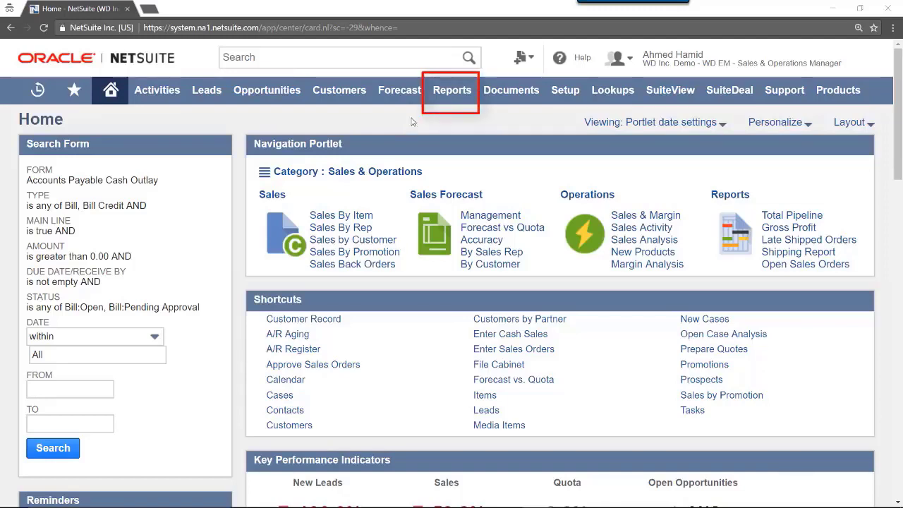
Step: Open the saved Monthly Retail Sales report from the Reports center's Saved Reports list
{"action": "left_click", "coordinate": [452, 91]}
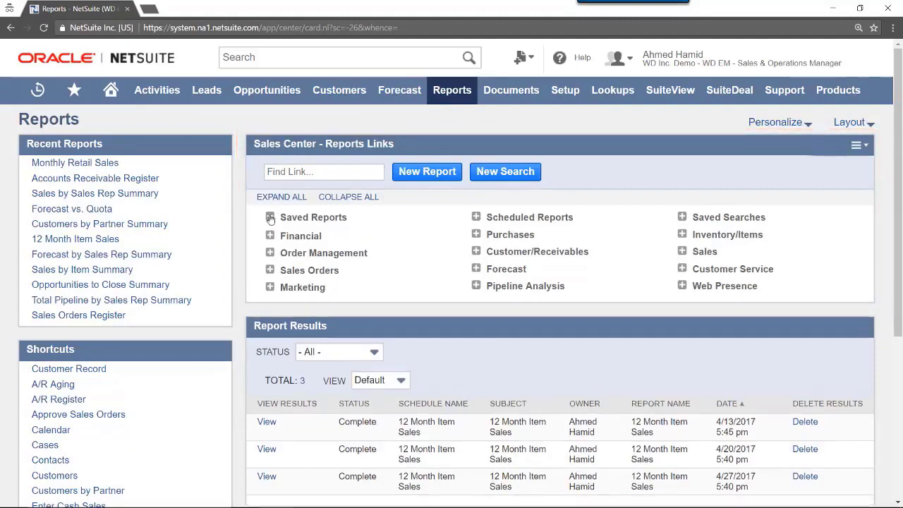
{"action": "left_click", "coordinate": [269, 217]}
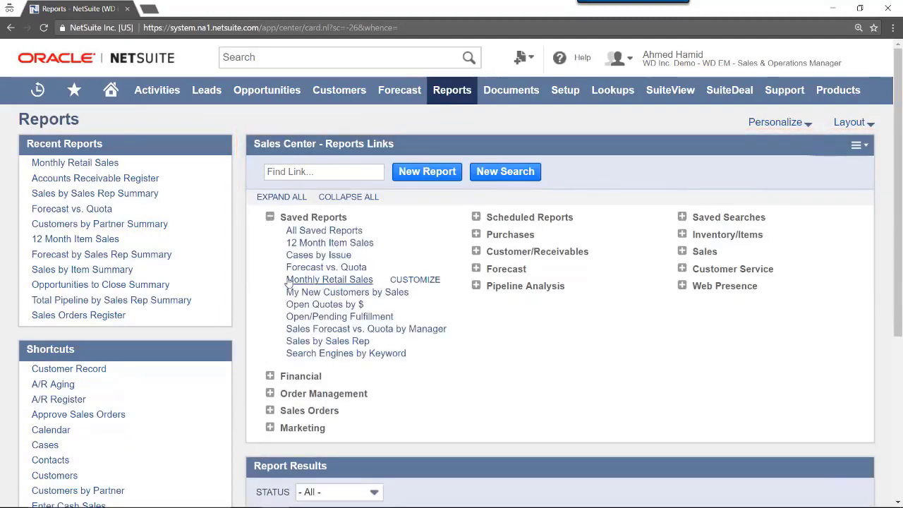
{"action": "left_click", "coordinate": [330, 280]}
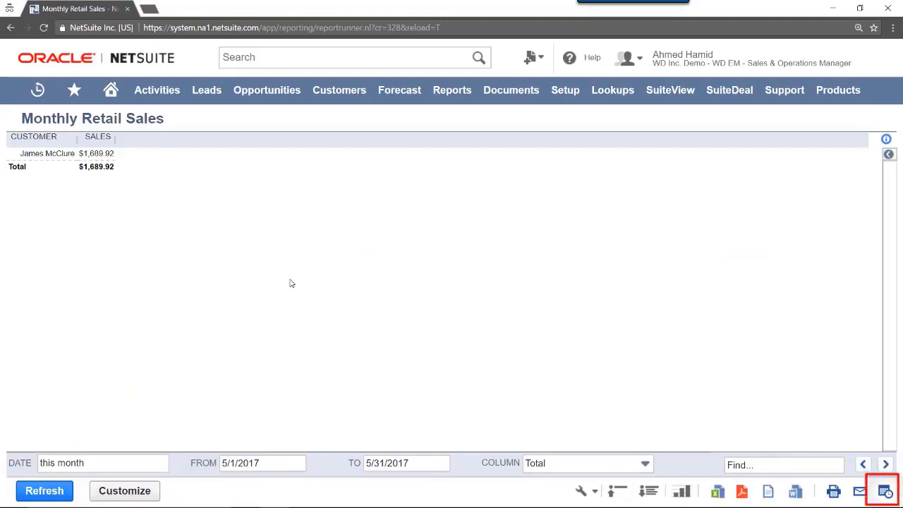
{"action": "mouse_move", "coordinate": [632, 332]}
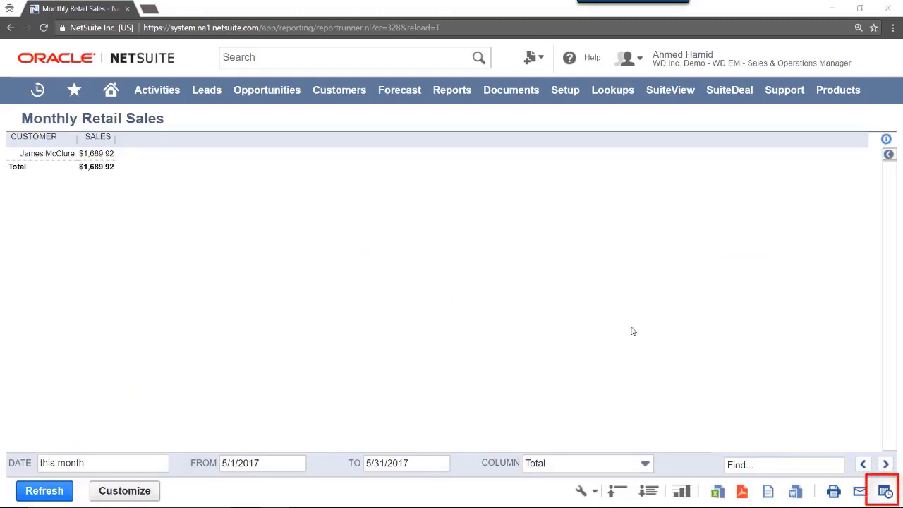
Step: Bring up the Schedule Report form for the Monthly Retail Sales report
{"action": "left_click", "coordinate": [887, 491]}
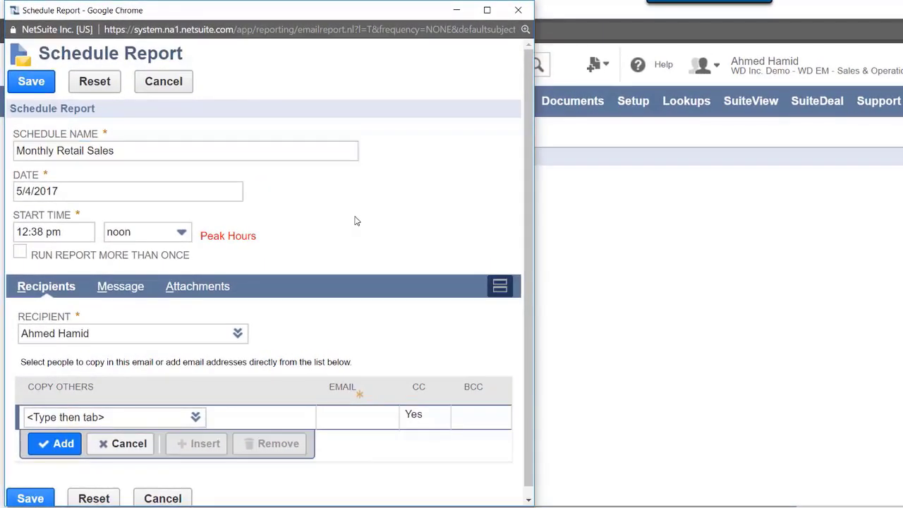
Step: Schedule the report to start on 5/5/2017 at 5:00 pm instead of noon
{"action": "left_click", "coordinate": [127, 192]}
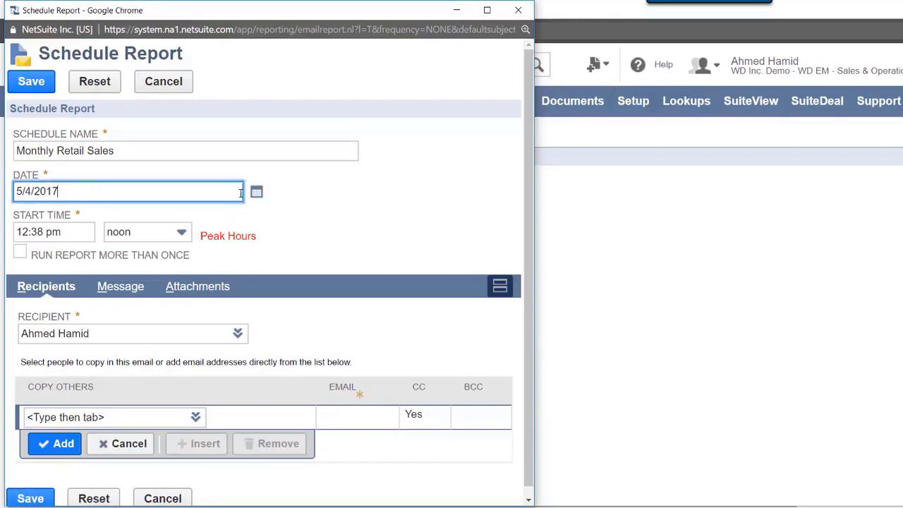
{"action": "left_click", "coordinate": [257, 192]}
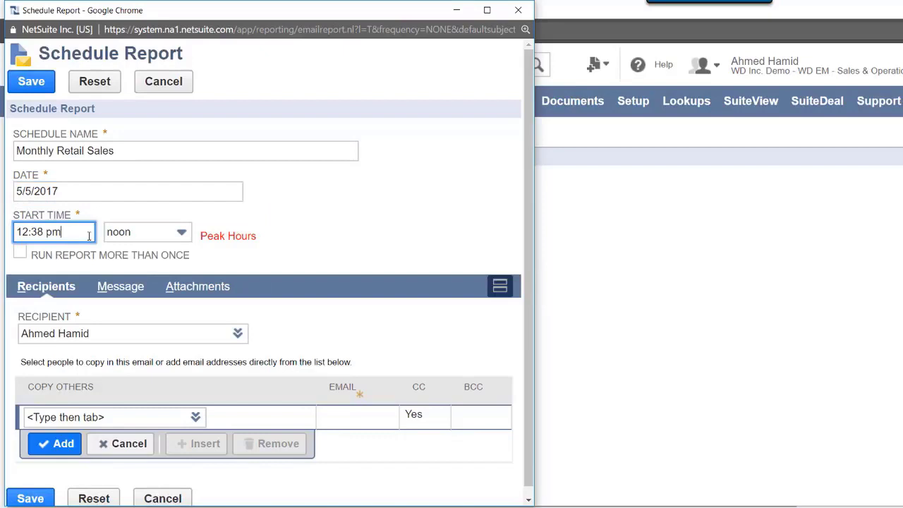
{"action": "double_click", "coordinate": [30, 231]}
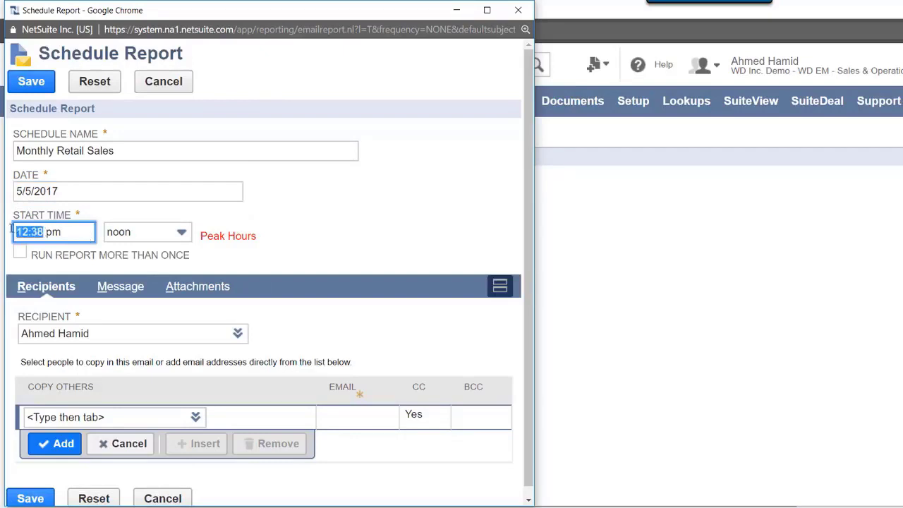
{"action": "mouse_move", "coordinate": [10, 233]}
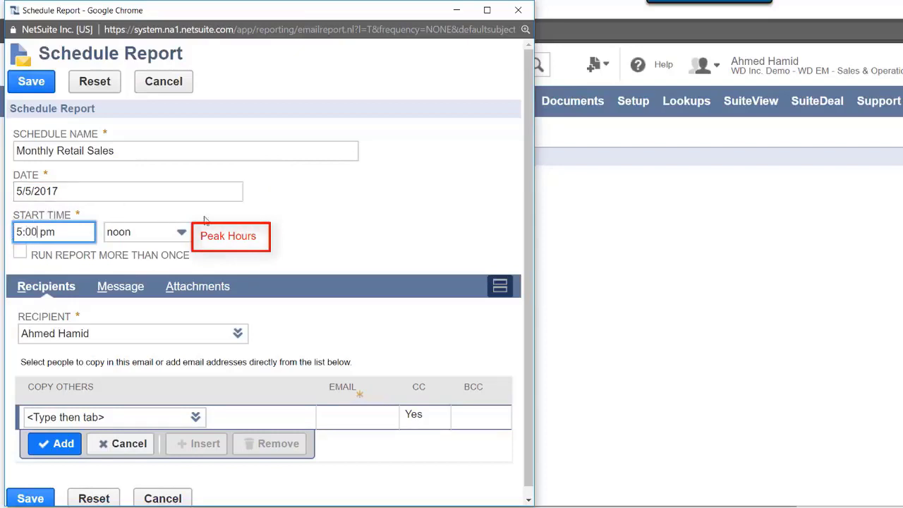
{"action": "left_click", "coordinate": [146, 231]}
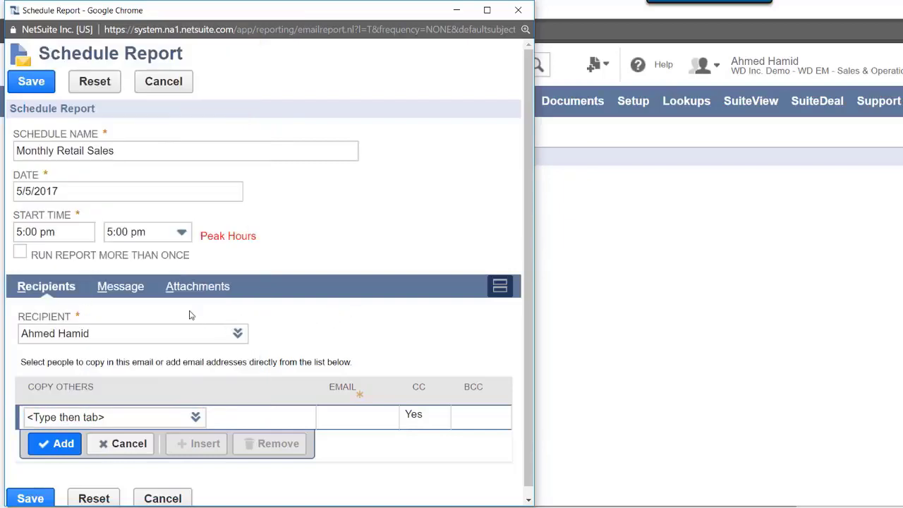
Step: Give the scheduled email the message body 'Sales Numbers' under the Message settings
{"action": "left_click", "coordinate": [120, 285]}
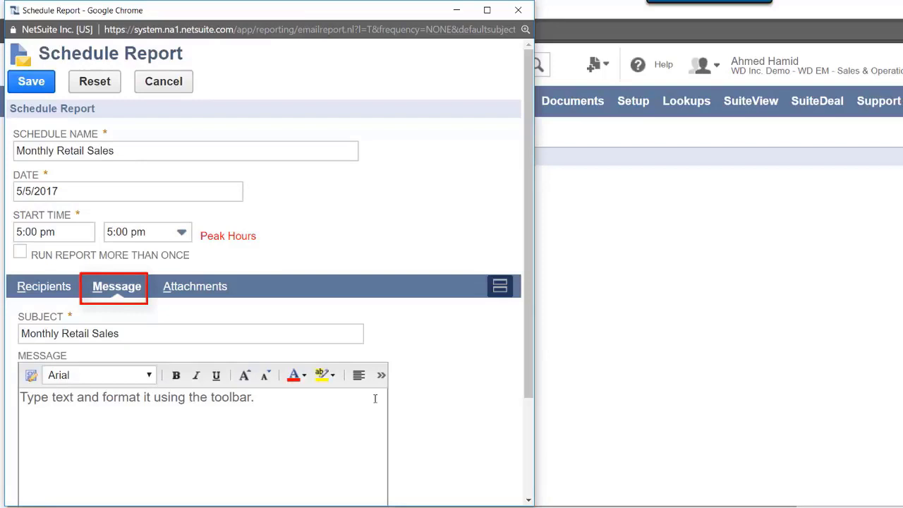
{"action": "left_click", "coordinate": [200, 398]}
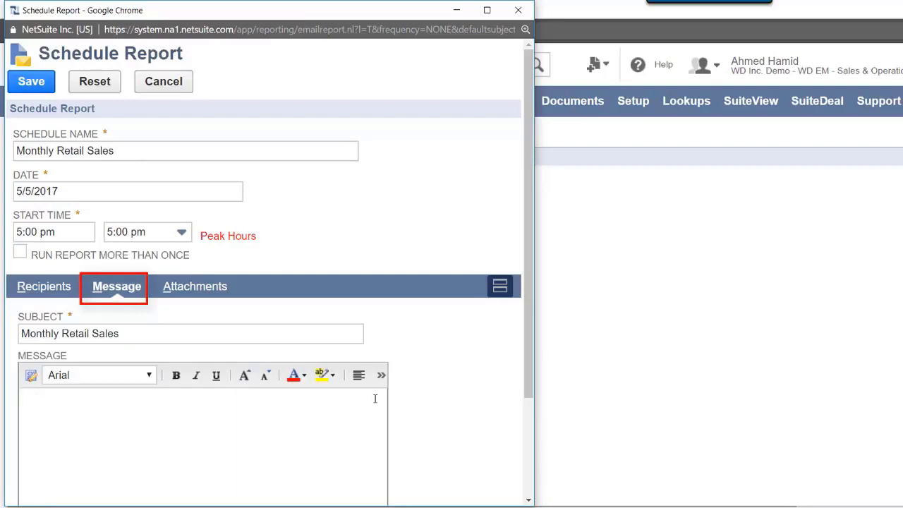
{"action": "type", "text": "Sales N"}
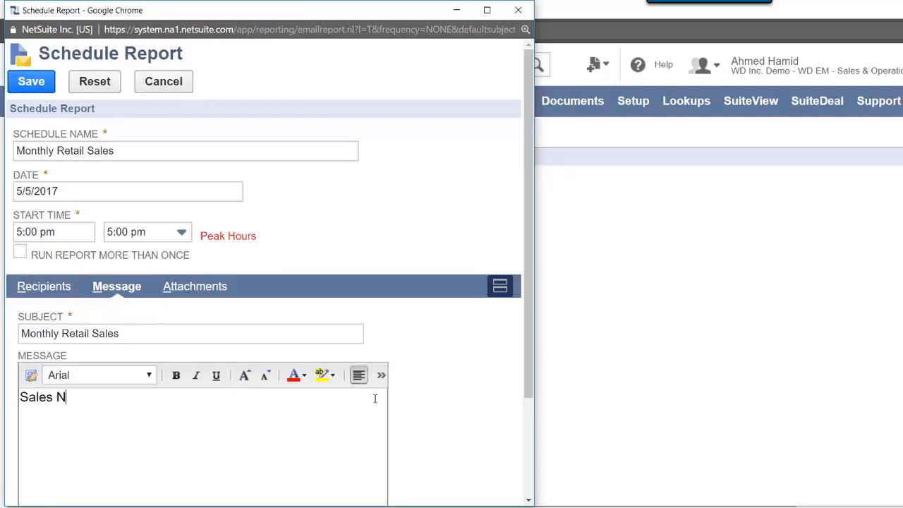
{"action": "type", "text": "umbers"}
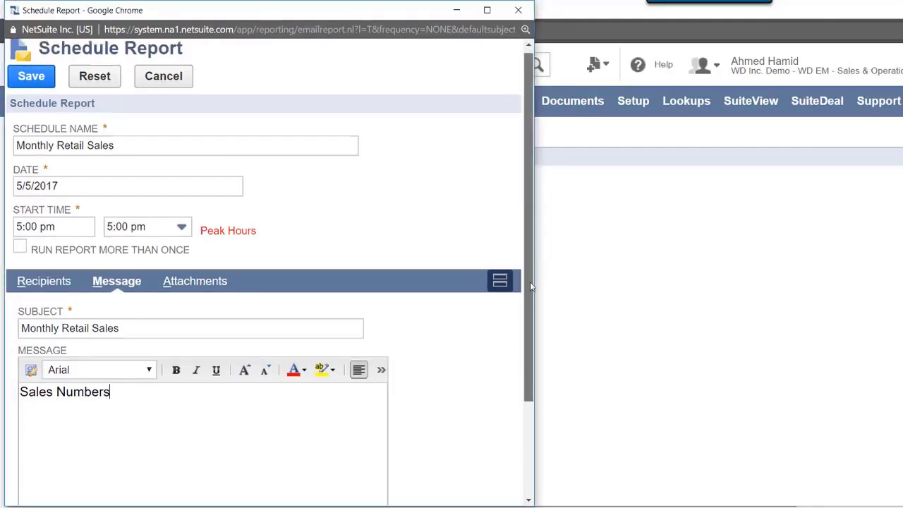
{"action": "scroll", "scroll_direction": "down", "scroll_amount": 3}
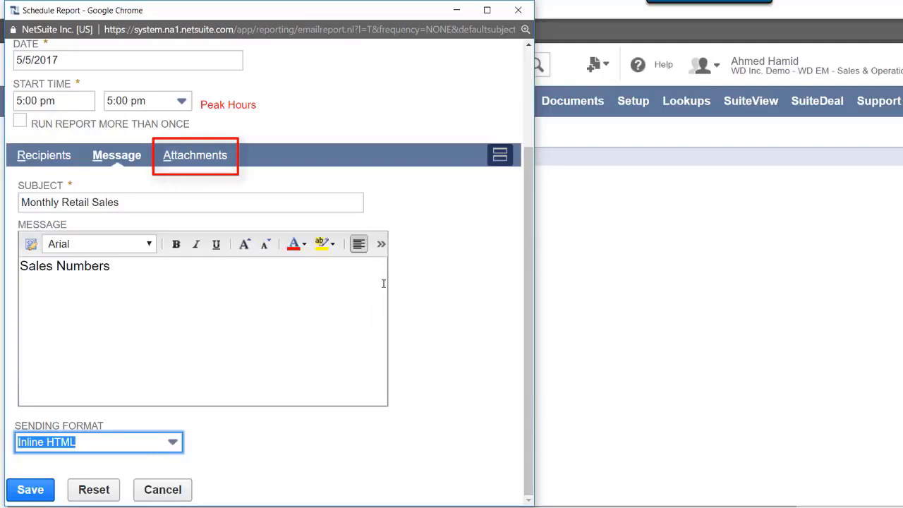
Step: Show the Attachments settings of the scheduled report email, with no files attached
{"action": "left_click", "coordinate": [195, 155]}
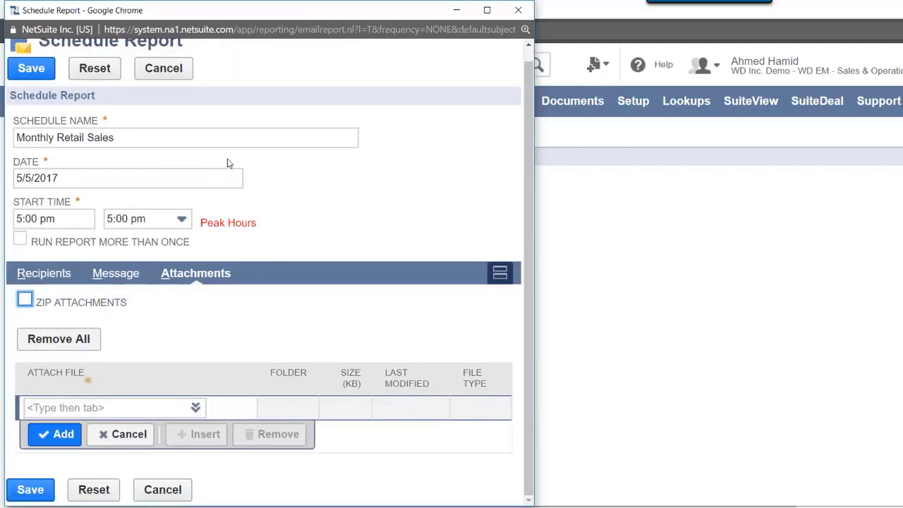
{"action": "mouse_move", "coordinate": [445, 200]}
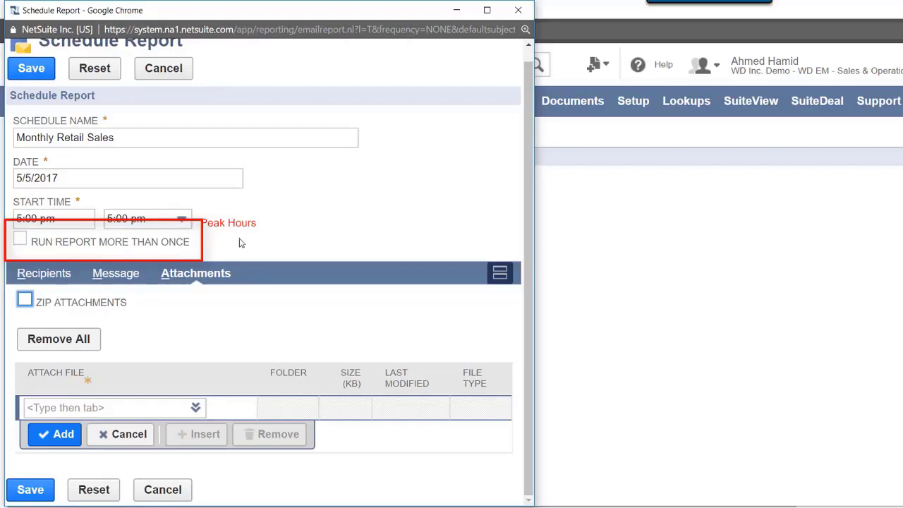
Step: Enable Run Report More Than Once and set recurrence to a Daily Event
{"action": "left_click", "coordinate": [20, 241]}
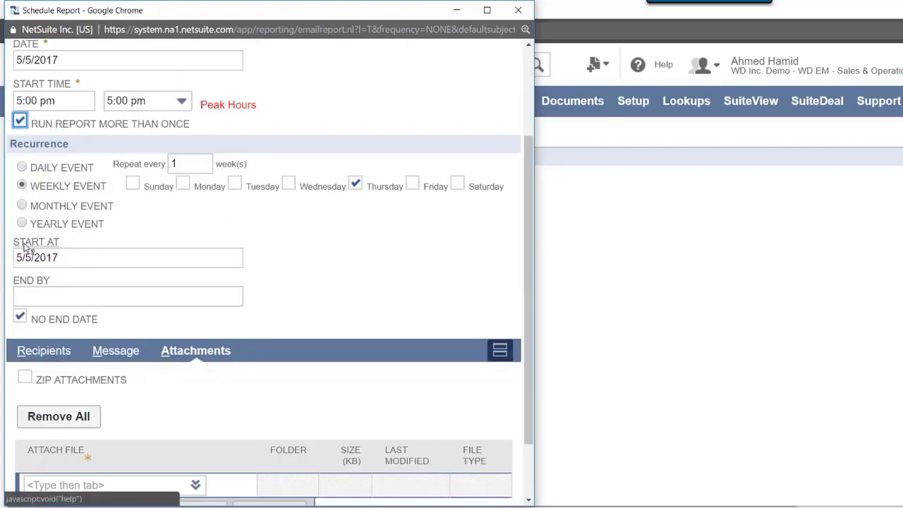
{"action": "scroll", "scroll_direction": "down", "scroll_amount": 3}
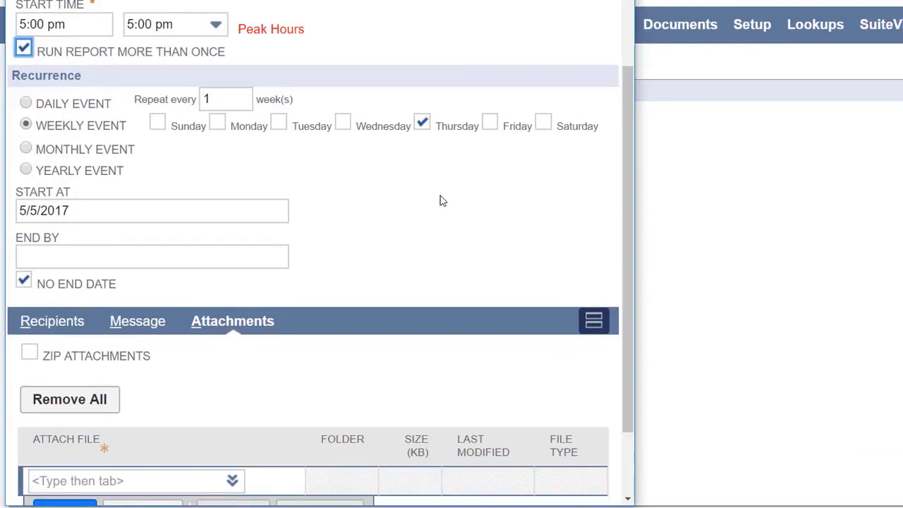
{"action": "mouse_move", "coordinate": [416, 178]}
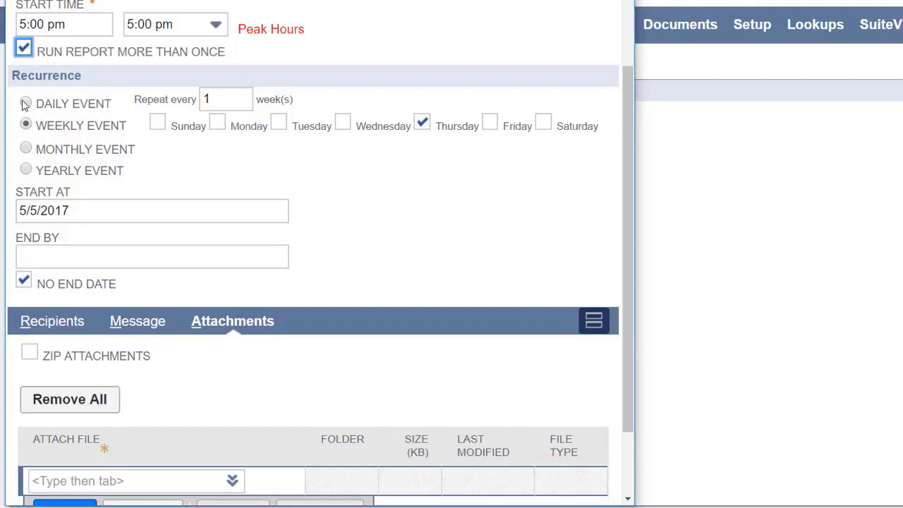
{"action": "left_click", "coordinate": [26, 103]}
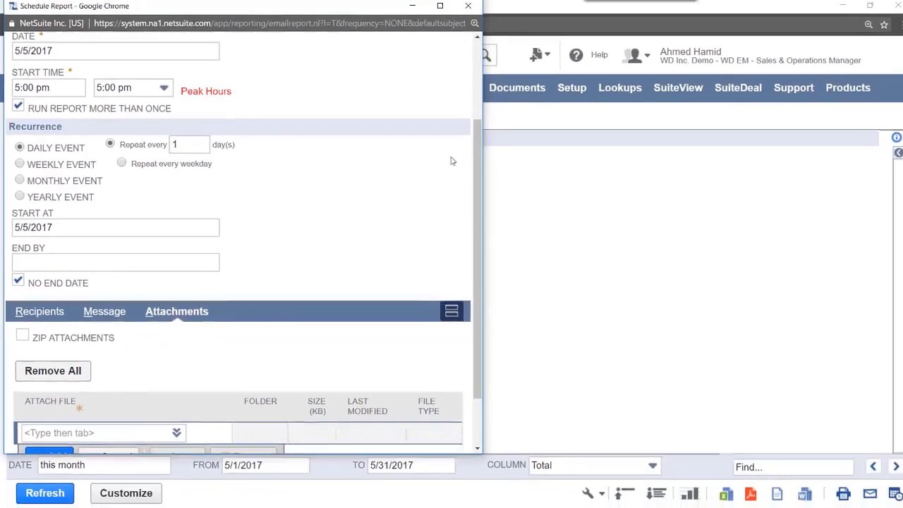
{"action": "scroll", "scroll_direction": "down", "scroll_amount": 3}
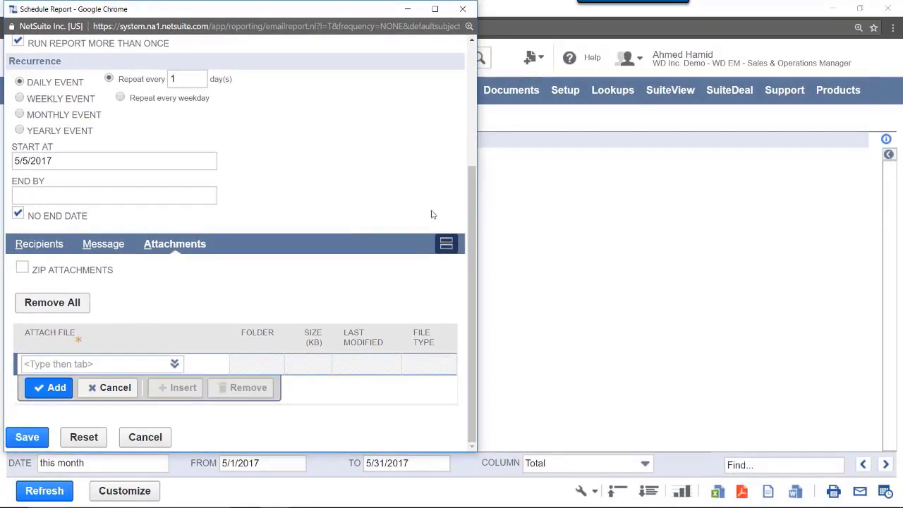
{"action": "mouse_move", "coordinate": [28, 423]}
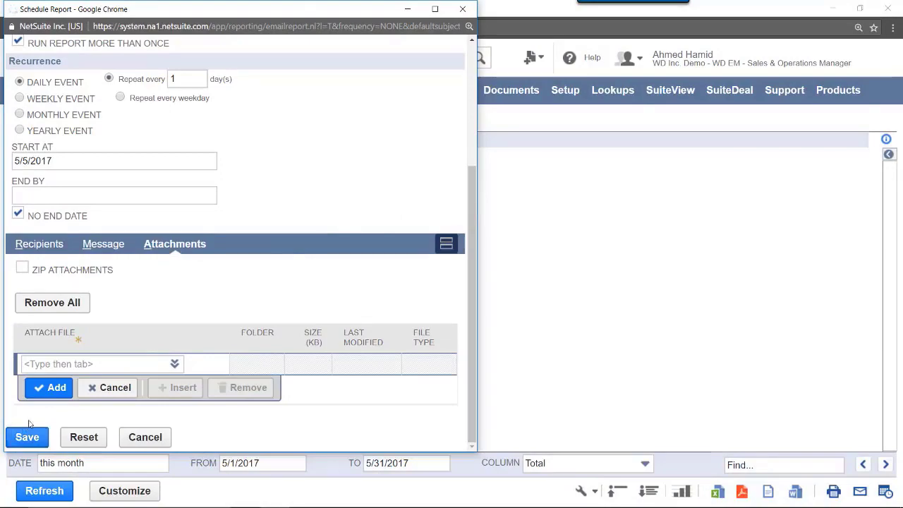